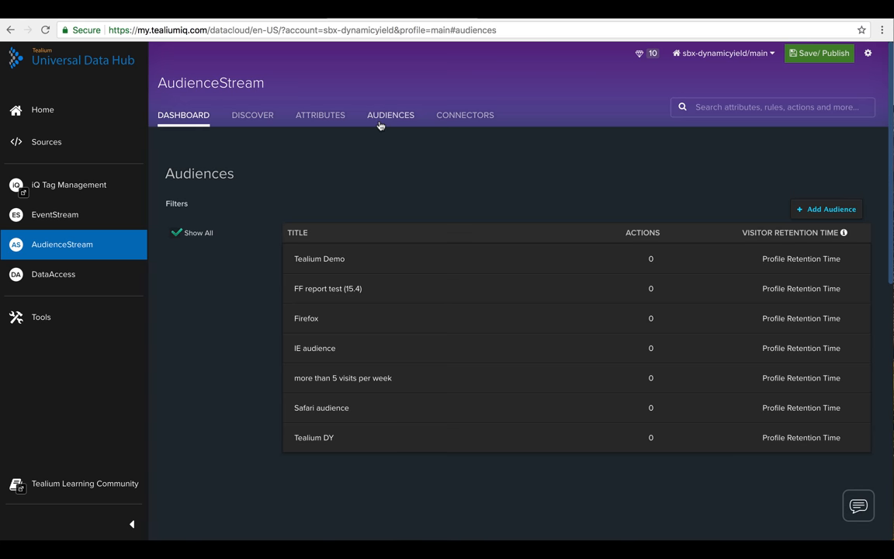
# Step: Review the Tealium Demo audience's Frequent visitor condition in AudienceStream's edit view
pyautogui.click(319, 259)
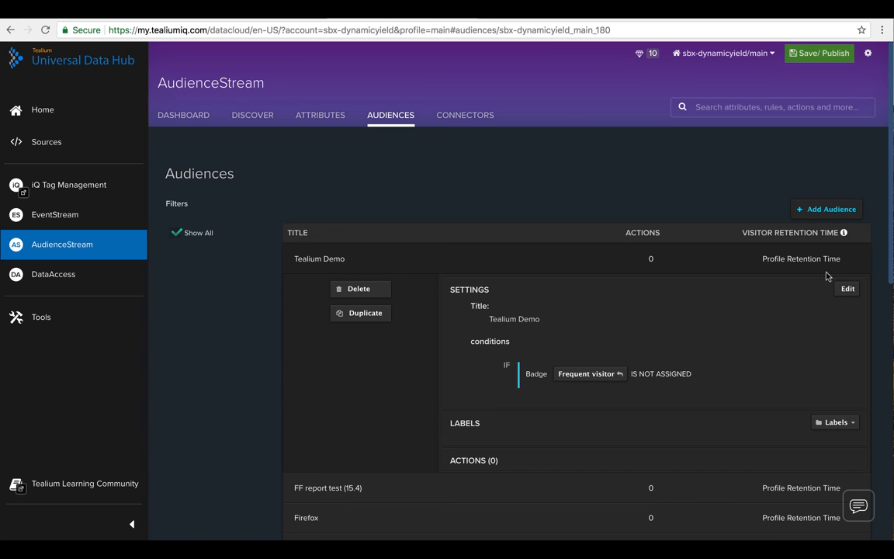
pyautogui.click(847, 288)
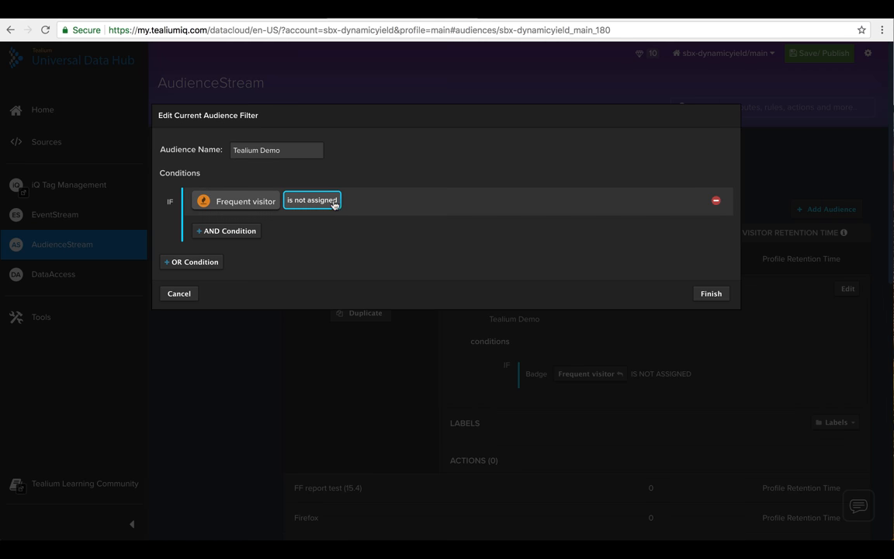
pyautogui.click(312, 201)
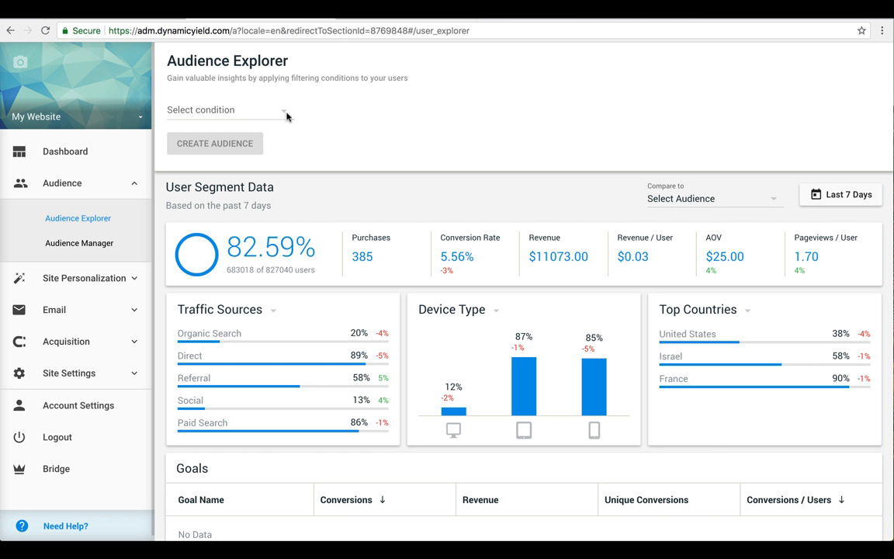
# Step: Filter Audience Explorer on Tealium Audience is Tealium Demo and expand Site Settings
pyautogui.click(229, 109)
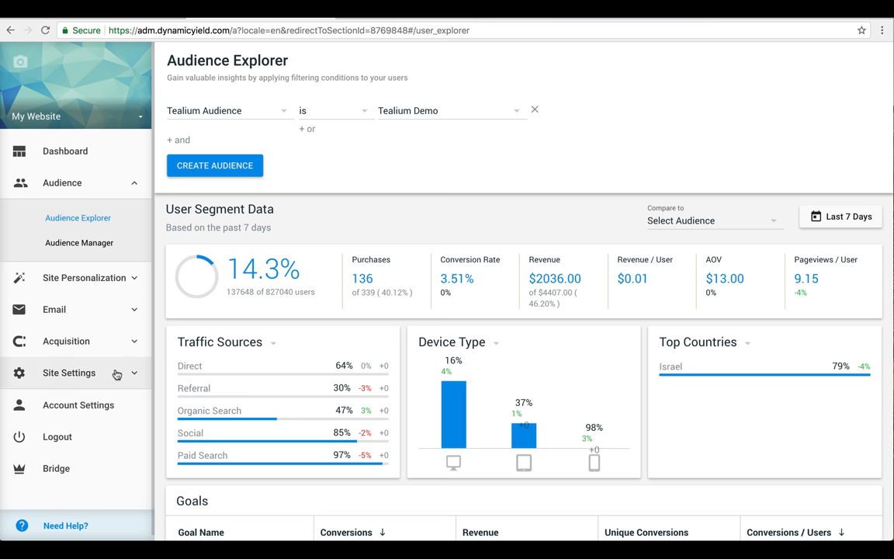
pyautogui.click(68, 373)
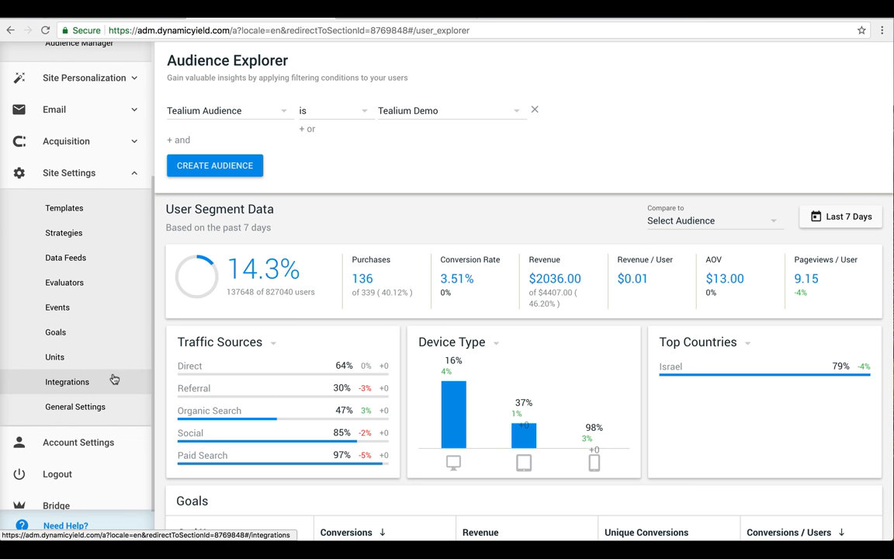
# Step: Check the Tealium AudienceStream integration is on with account sbx-dynamicyield and profile main
pyautogui.click(67, 381)
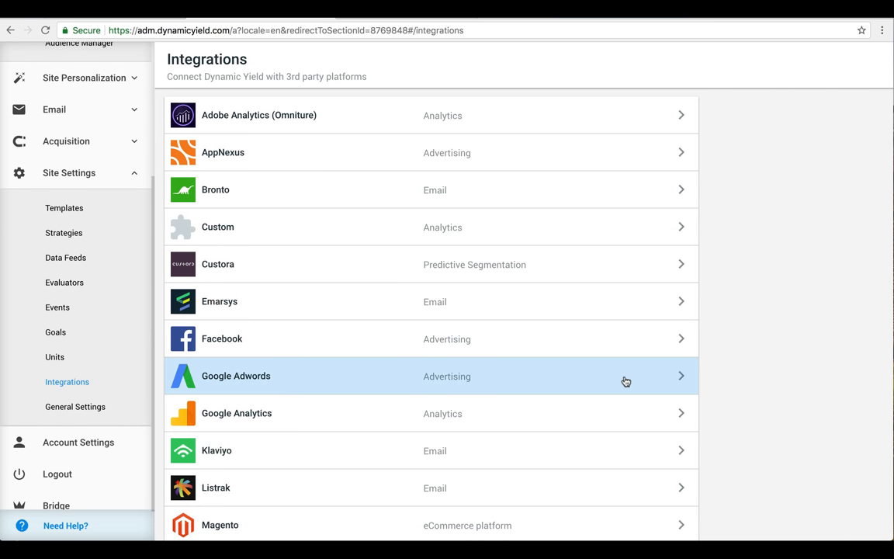
pyautogui.scroll(-3)
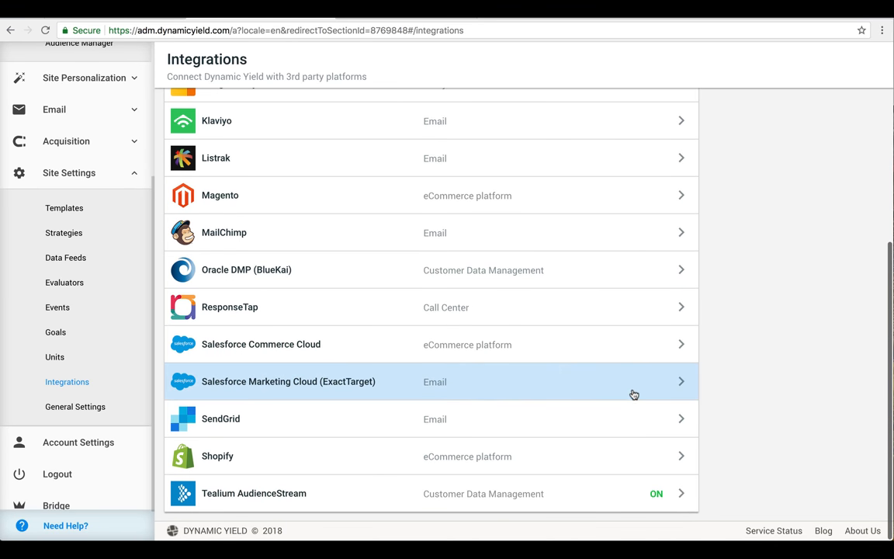
pyautogui.click(254, 493)
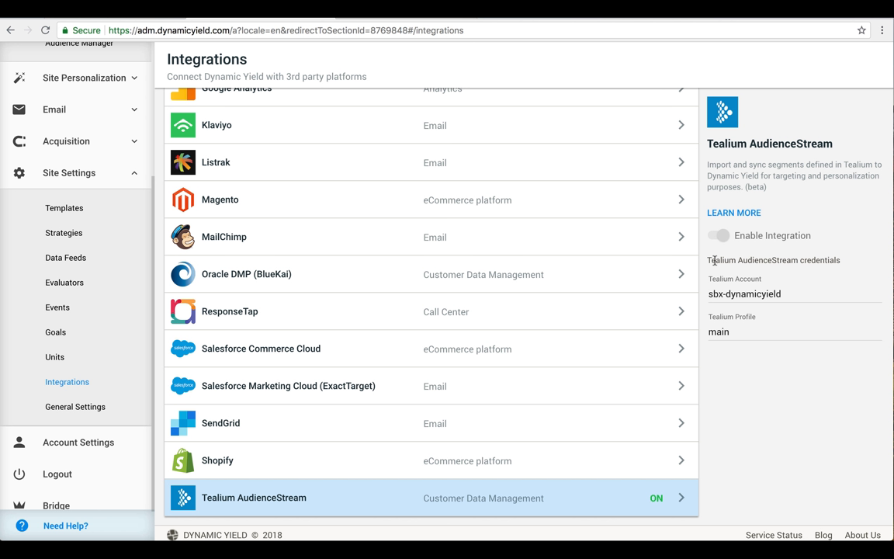
pyautogui.click(745, 294)
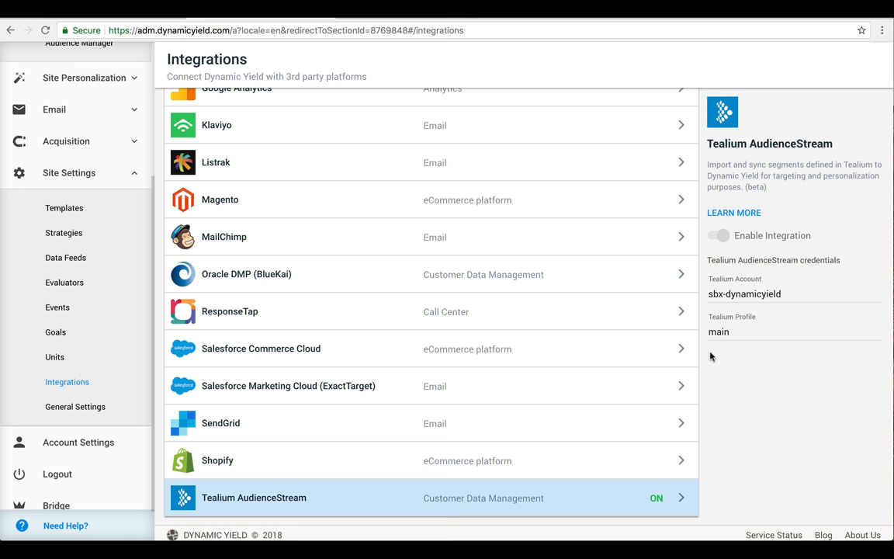
pyautogui.scroll(3)
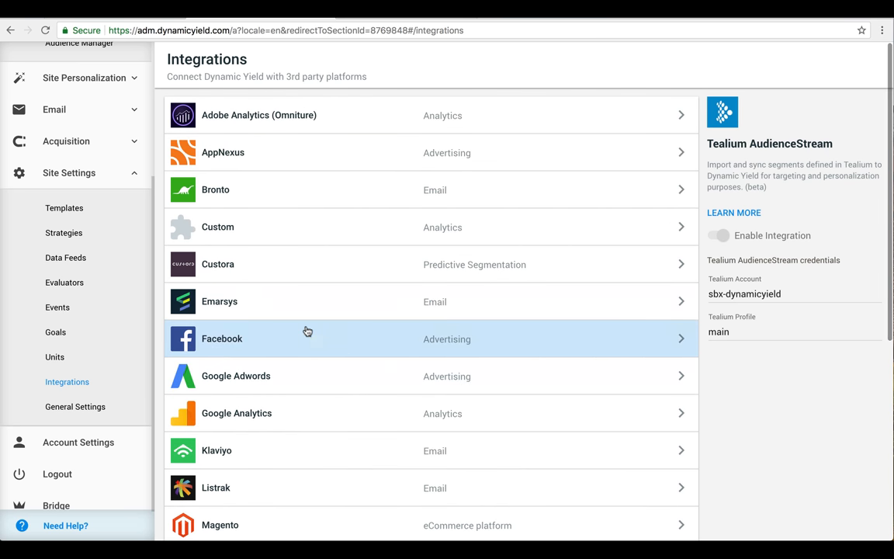
# Step: Browse Dynamic Content and the public dynamicyield.com integrations page listing Tealium
pyautogui.click(84, 78)
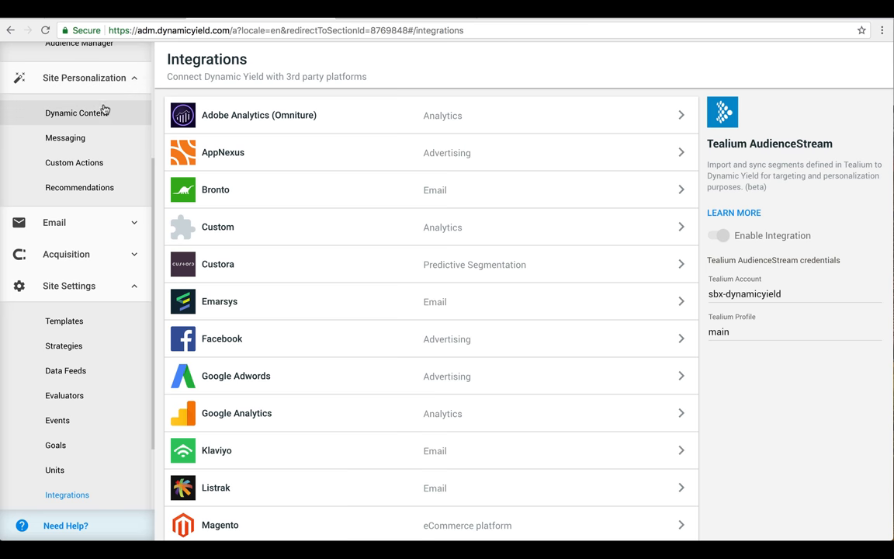
pyautogui.click(76, 113)
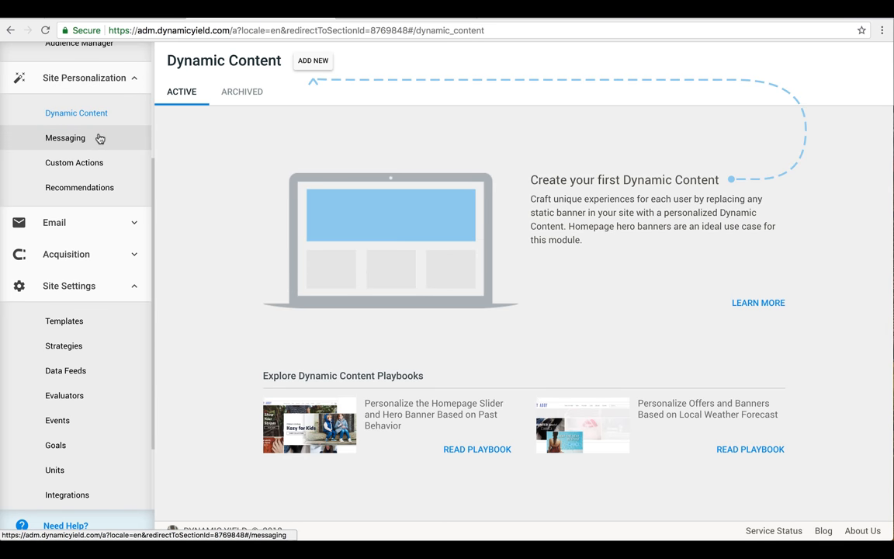
pyautogui.click(65, 137)
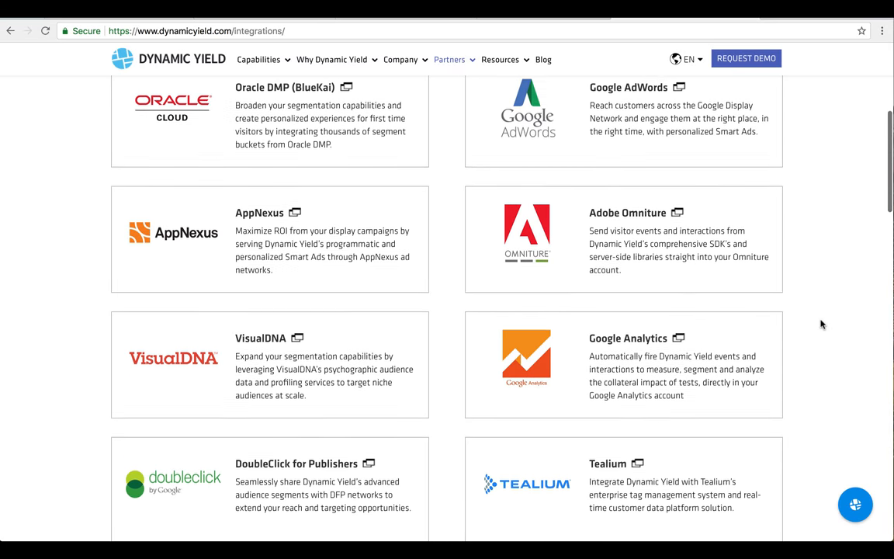
pyautogui.scroll(-3)
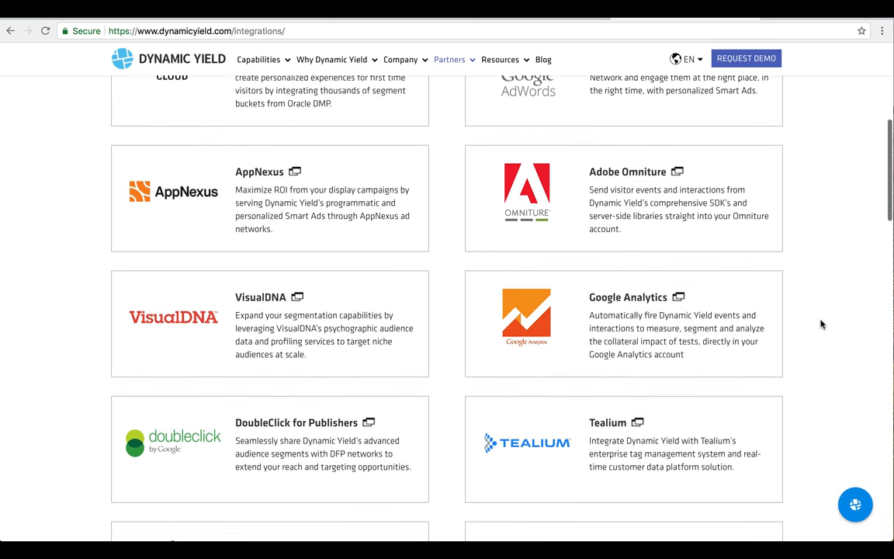